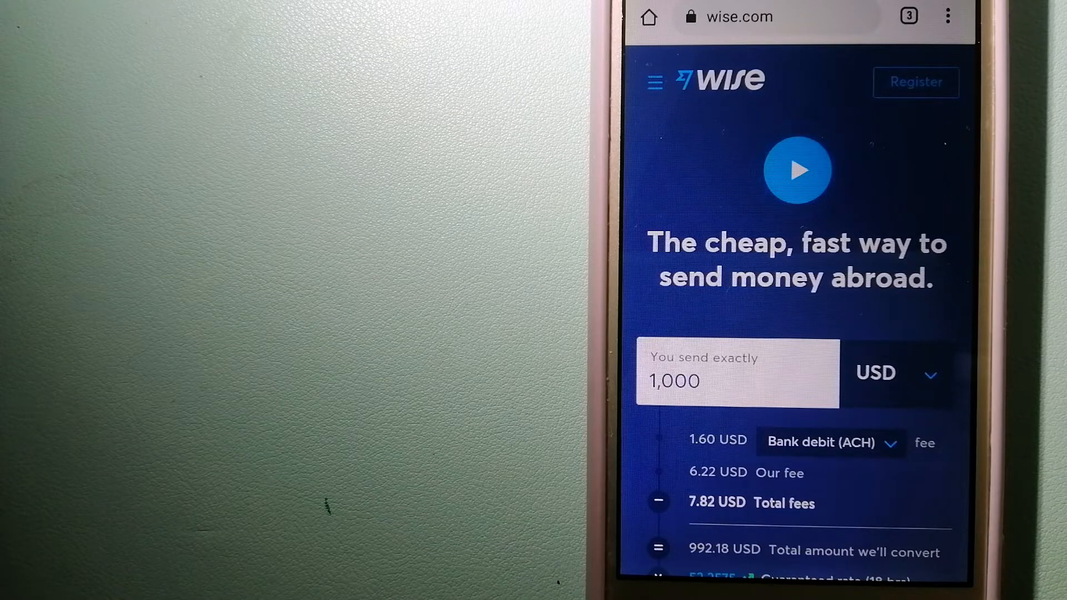
Switch from the Wise page to the open Xe Money Transfer tab via the tab switcher
click(908, 16)
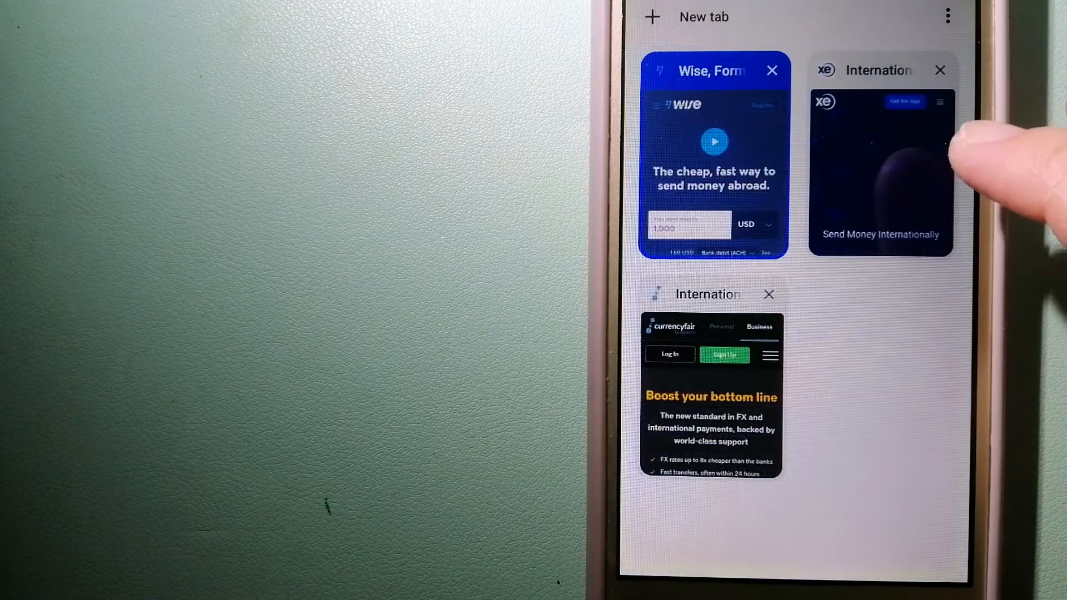
click(880, 170)
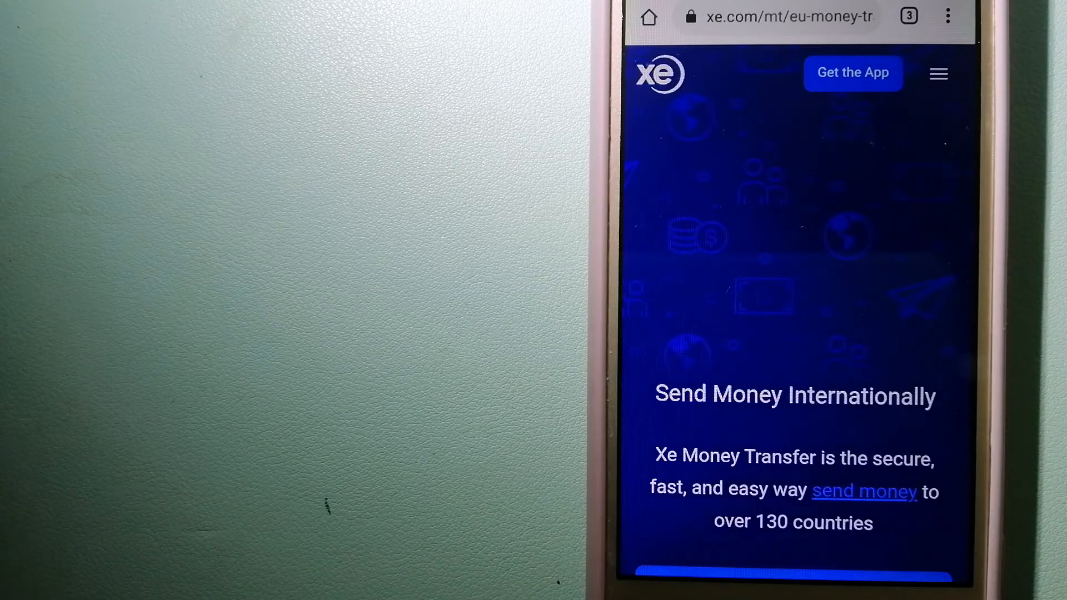